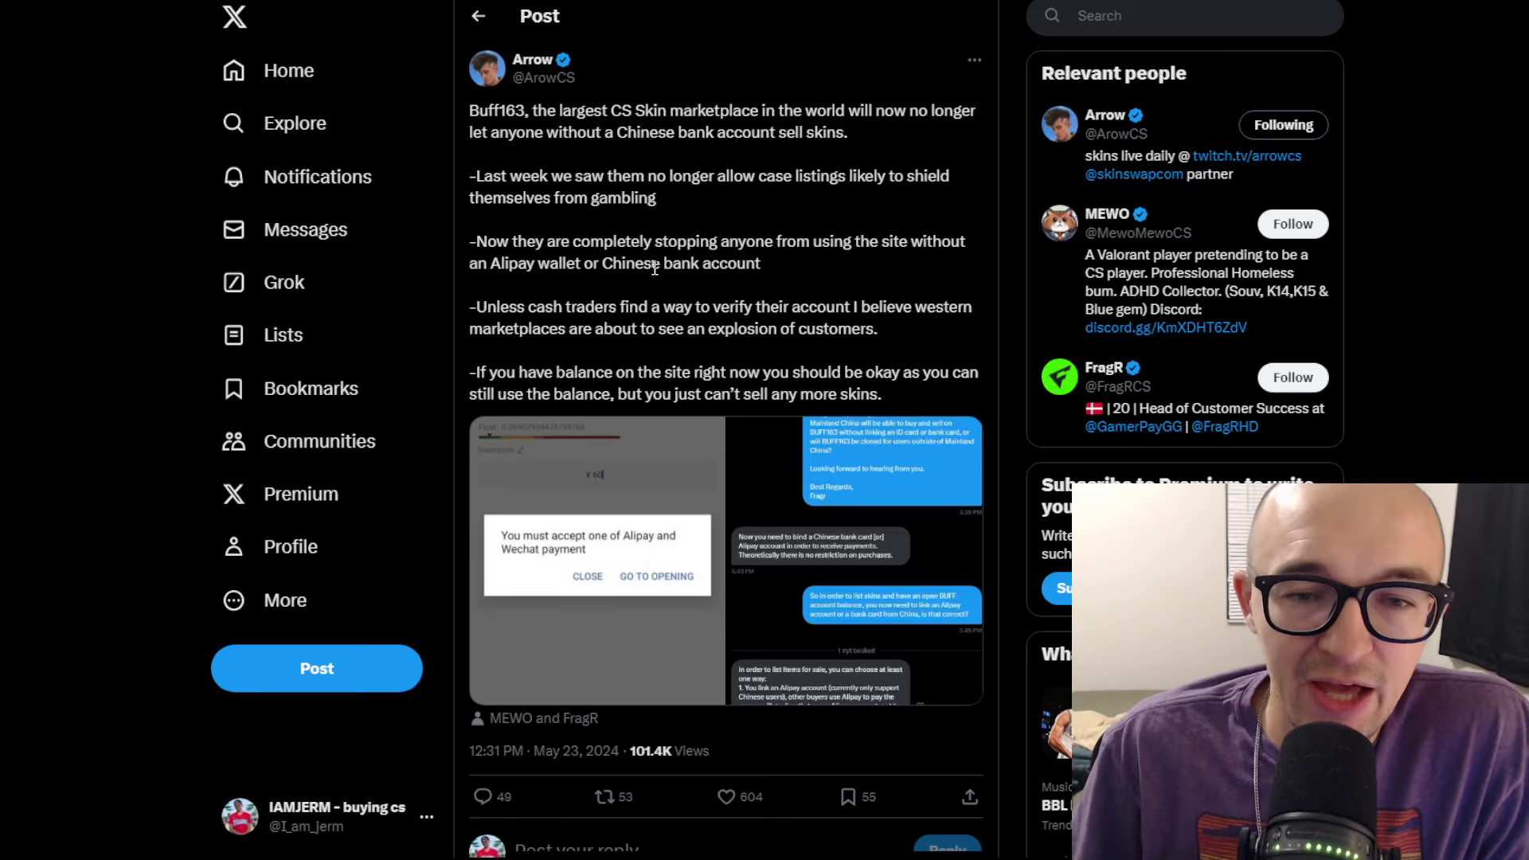
pyautogui.moveTo(653, 266)
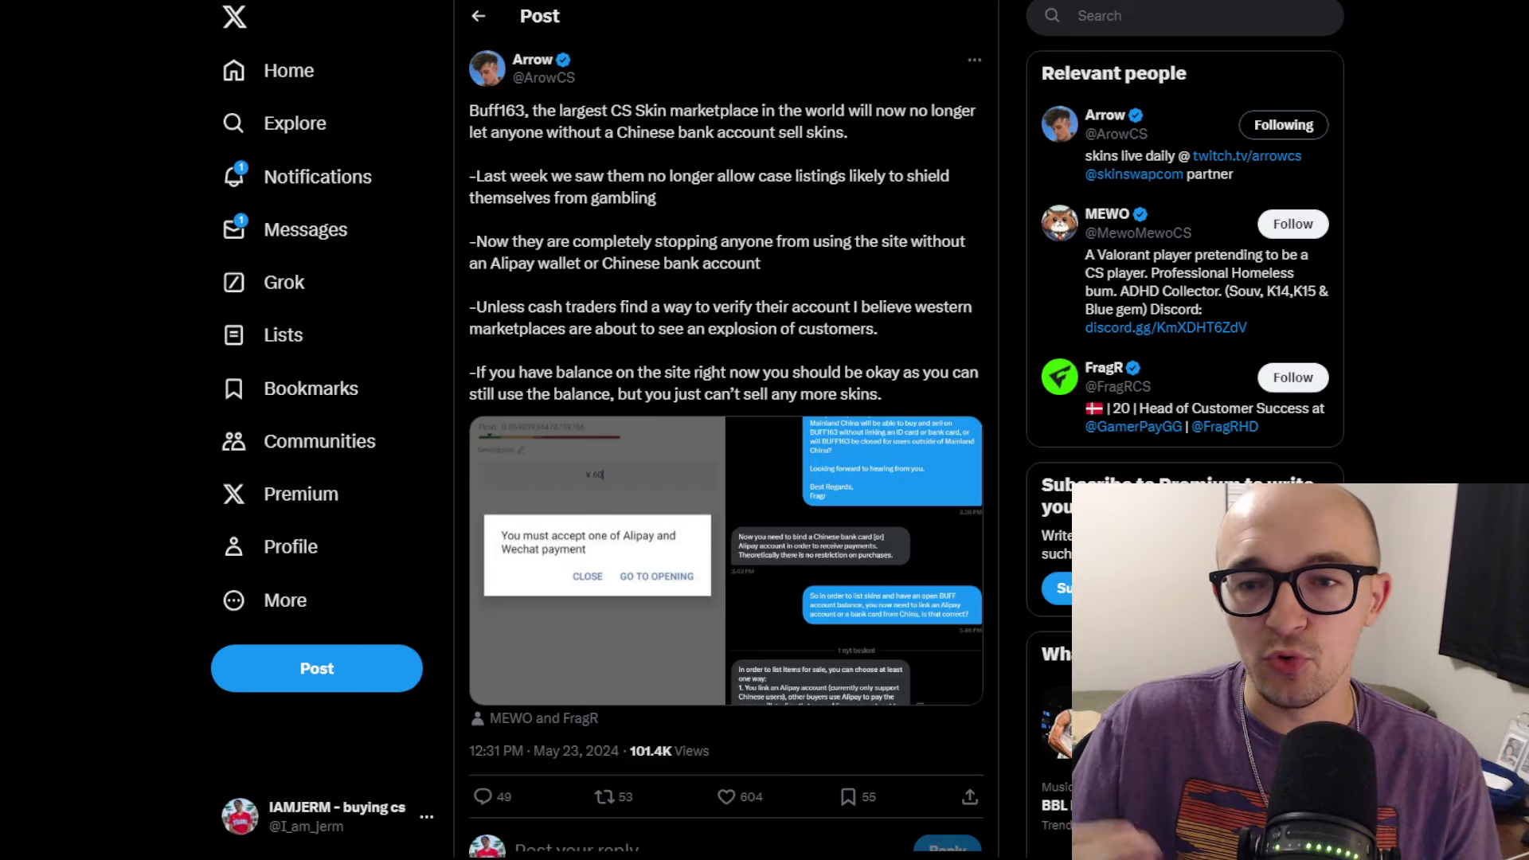
pyautogui.moveTo(1292, 223)
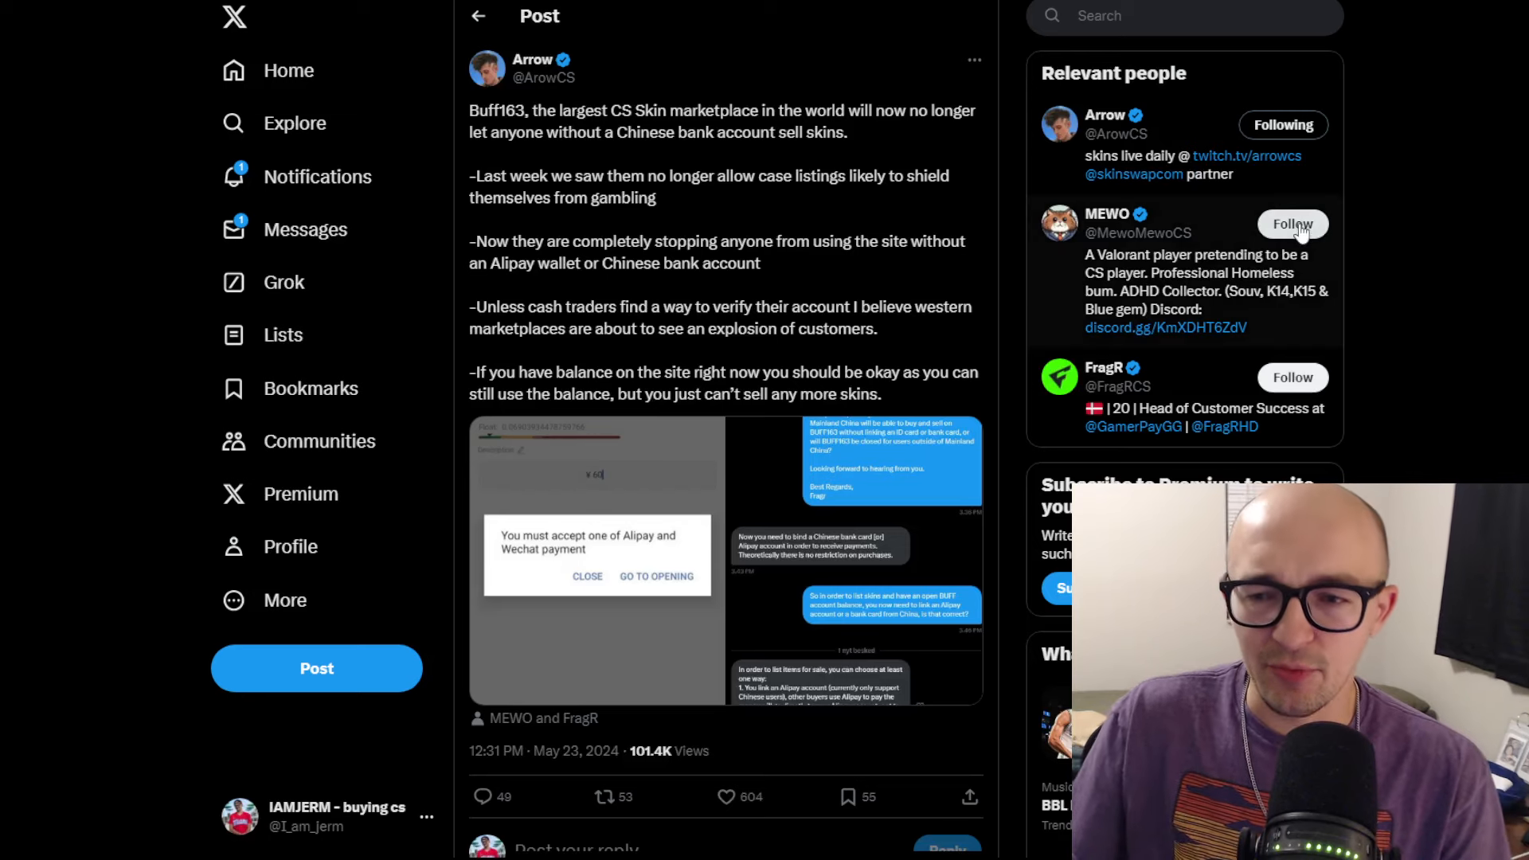
# - Scroll the thread and open the reply about topping up Buff accounts without Chinese ID
pyautogui.scroll(-3)
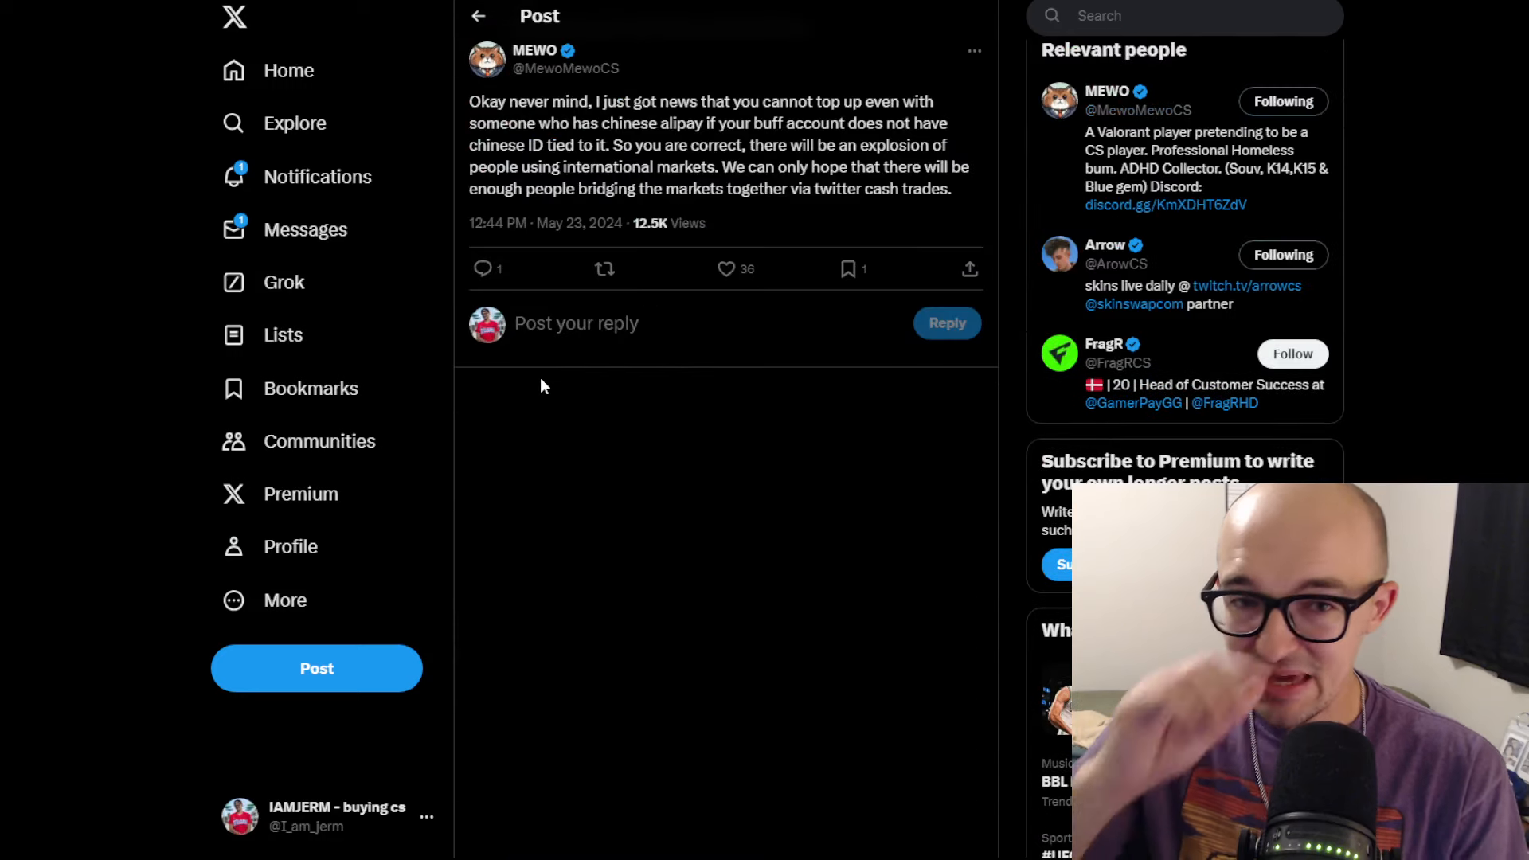
pyautogui.click(725, 268)
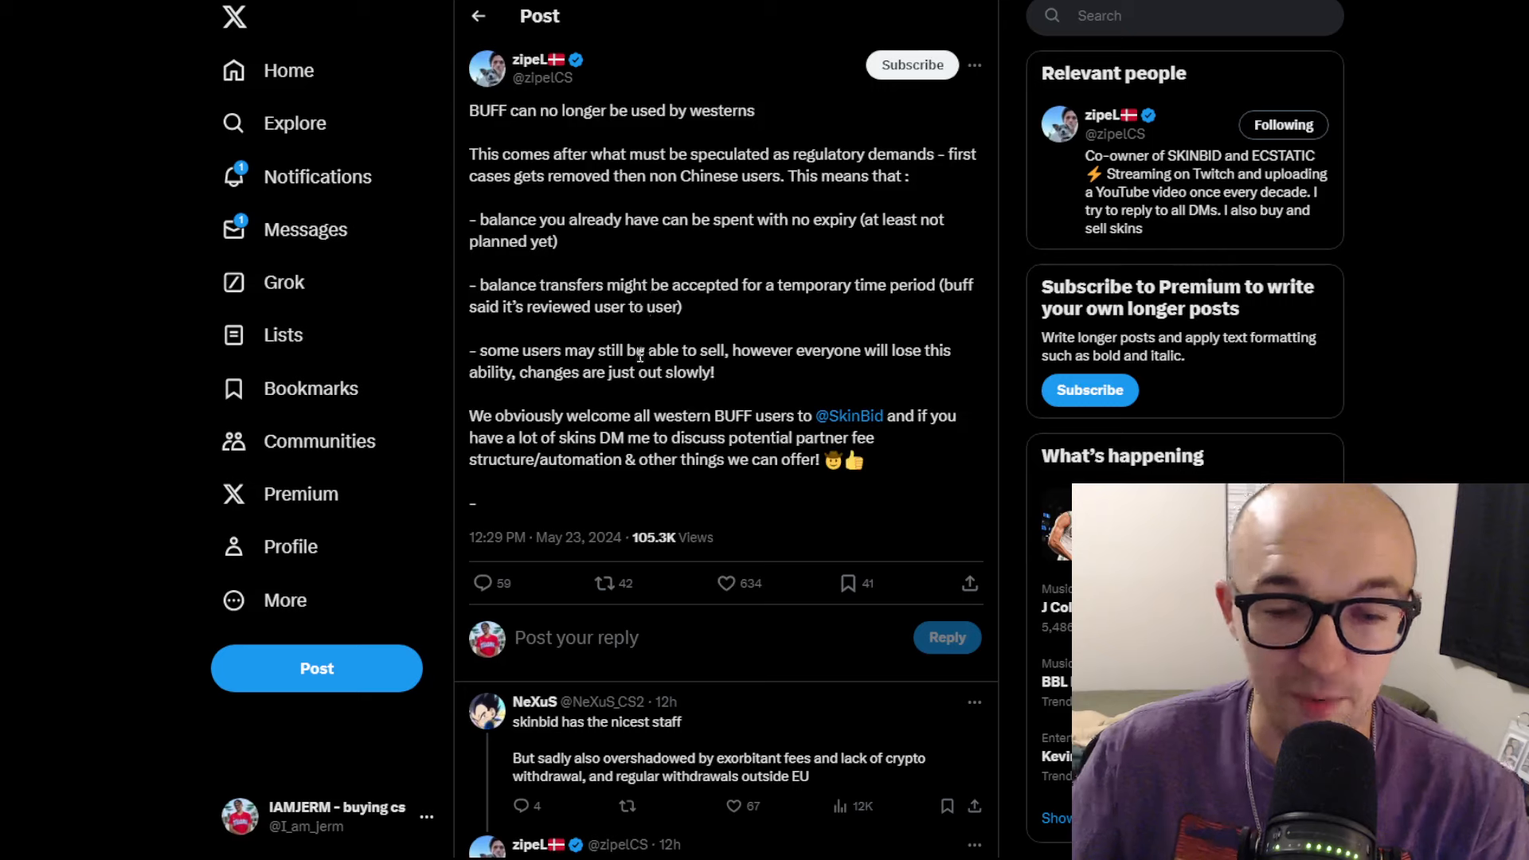
# - Scroll to zipeL's replies, including the answer on crypto withdrawals coming with KYC
pyautogui.scroll(-3)
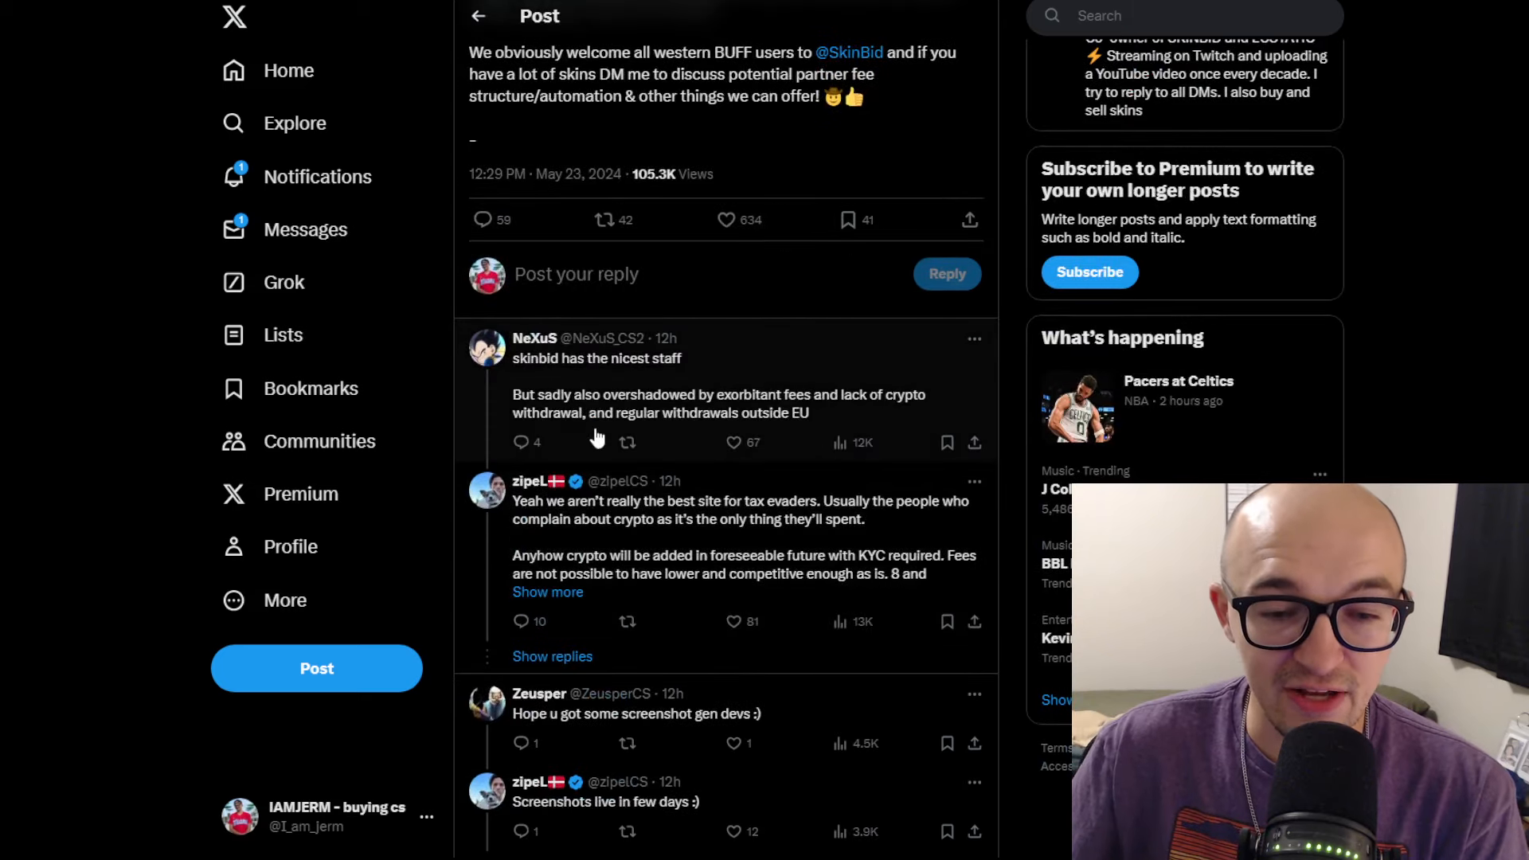
pyautogui.scroll(-3)
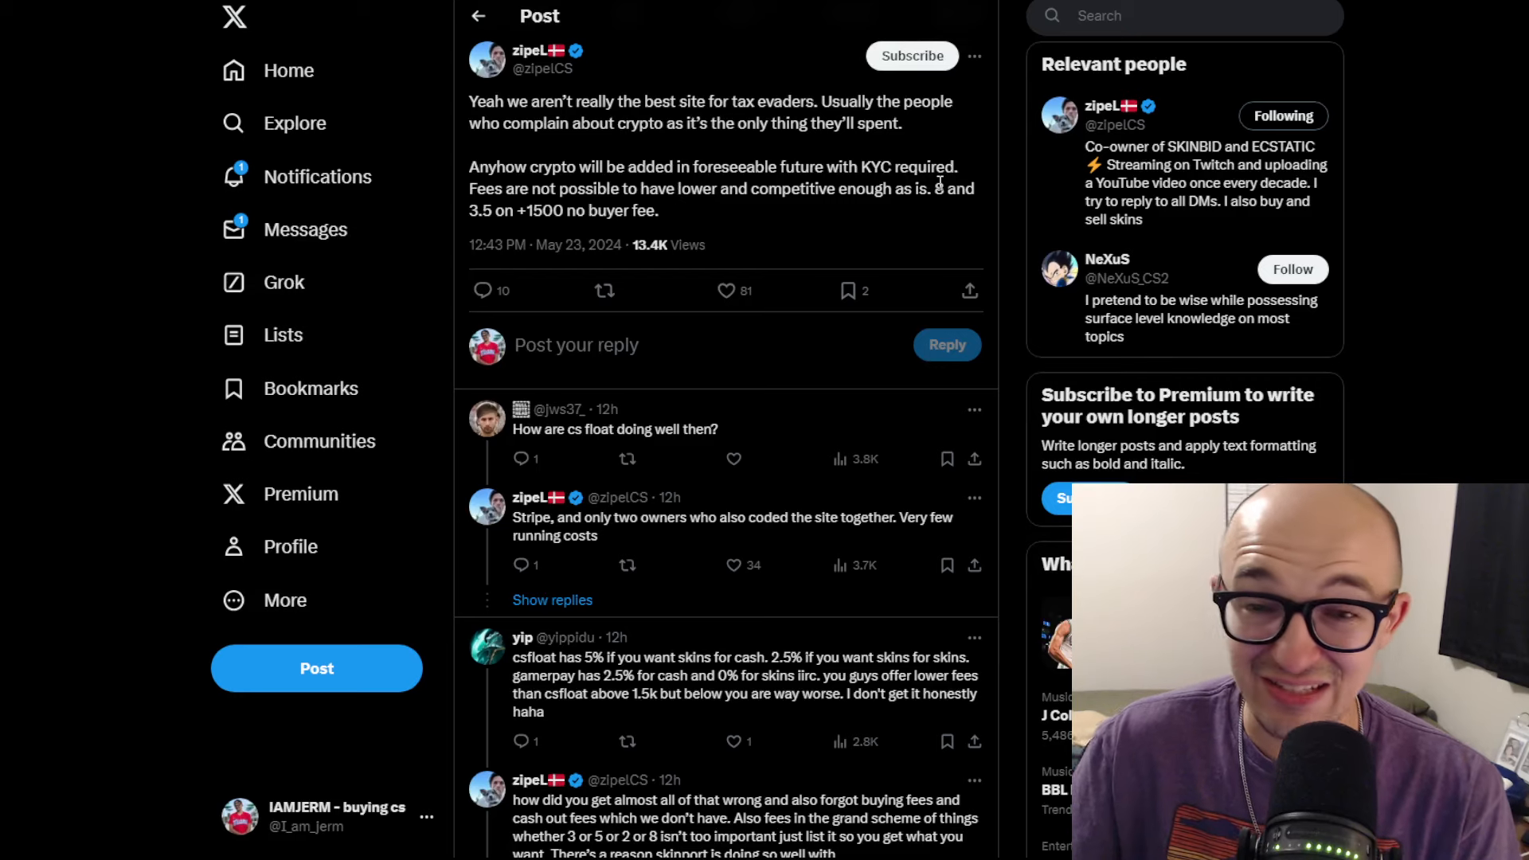
pyautogui.scroll(-3)
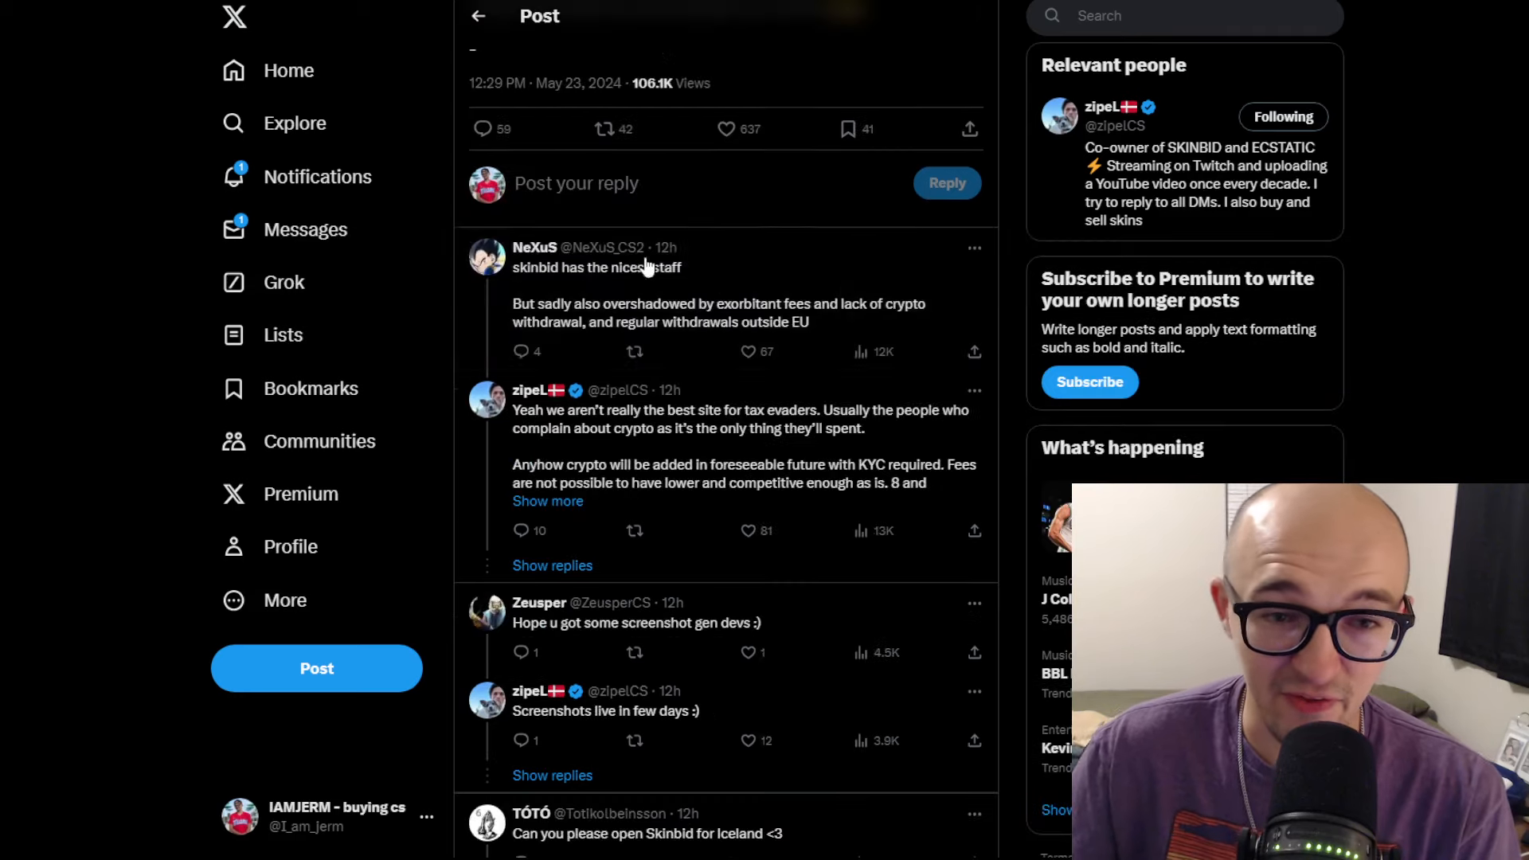
pyautogui.scroll(-3)
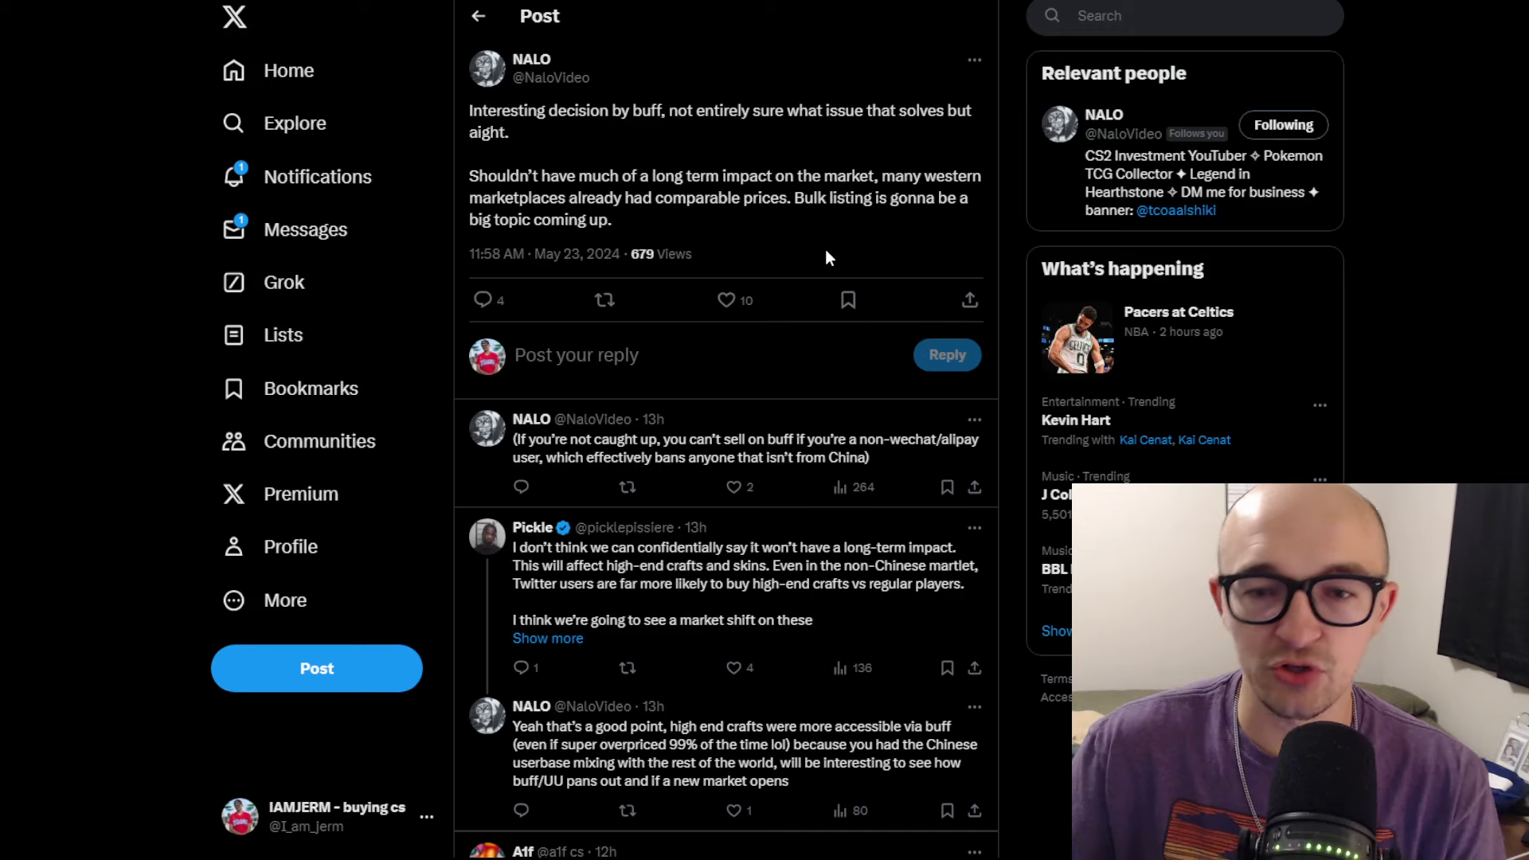
pyautogui.moveTo(837, 234)
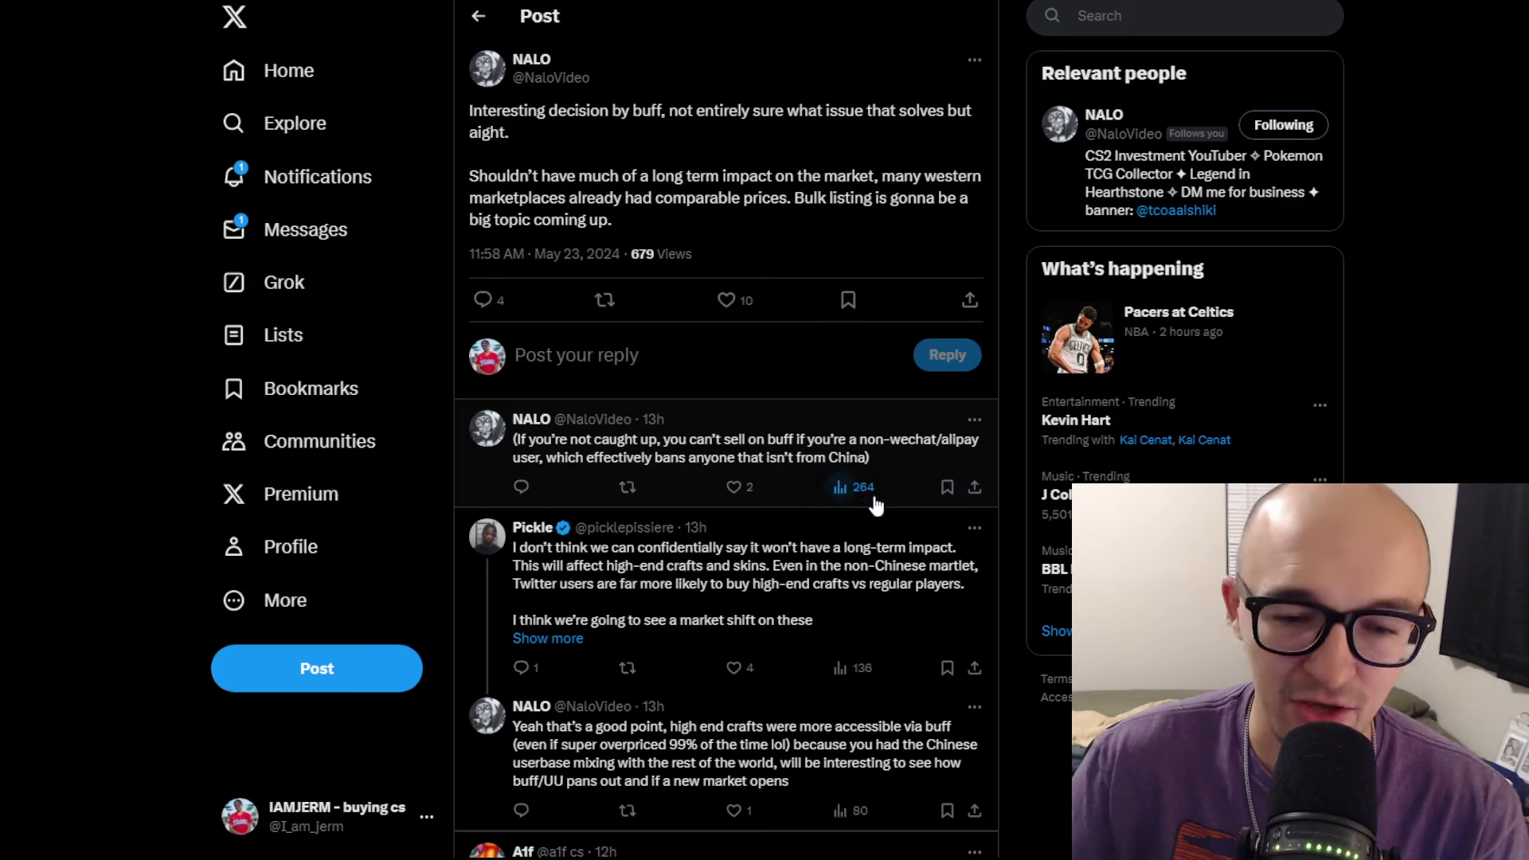
# - Scroll down to Pickle's reply predicting a high-end skins market shift
pyautogui.scroll(-3)
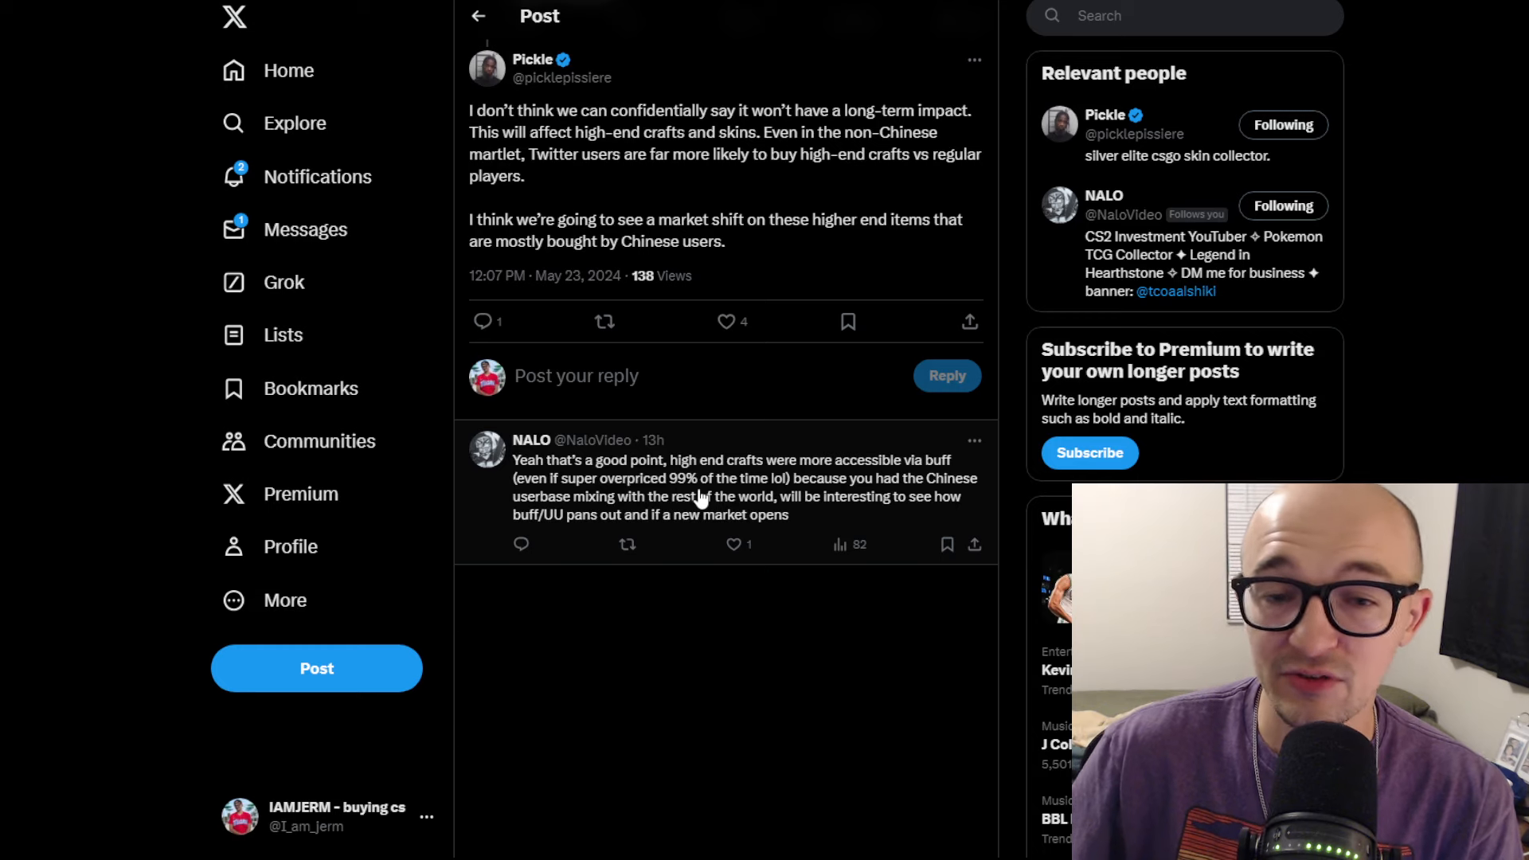
pyautogui.moveTo(639, 300)
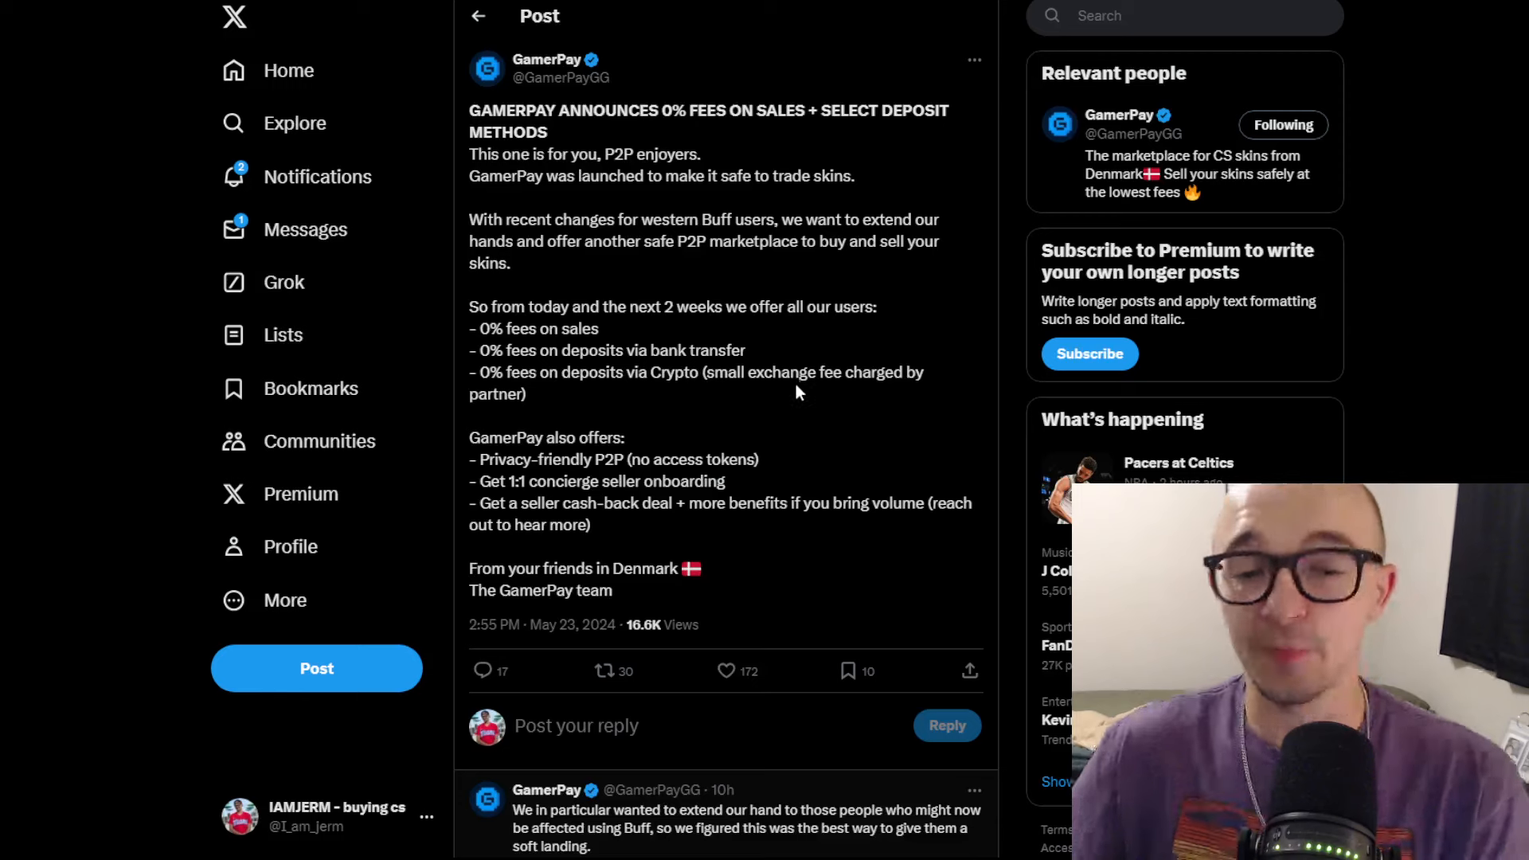
pyautogui.moveTo(734, 435)
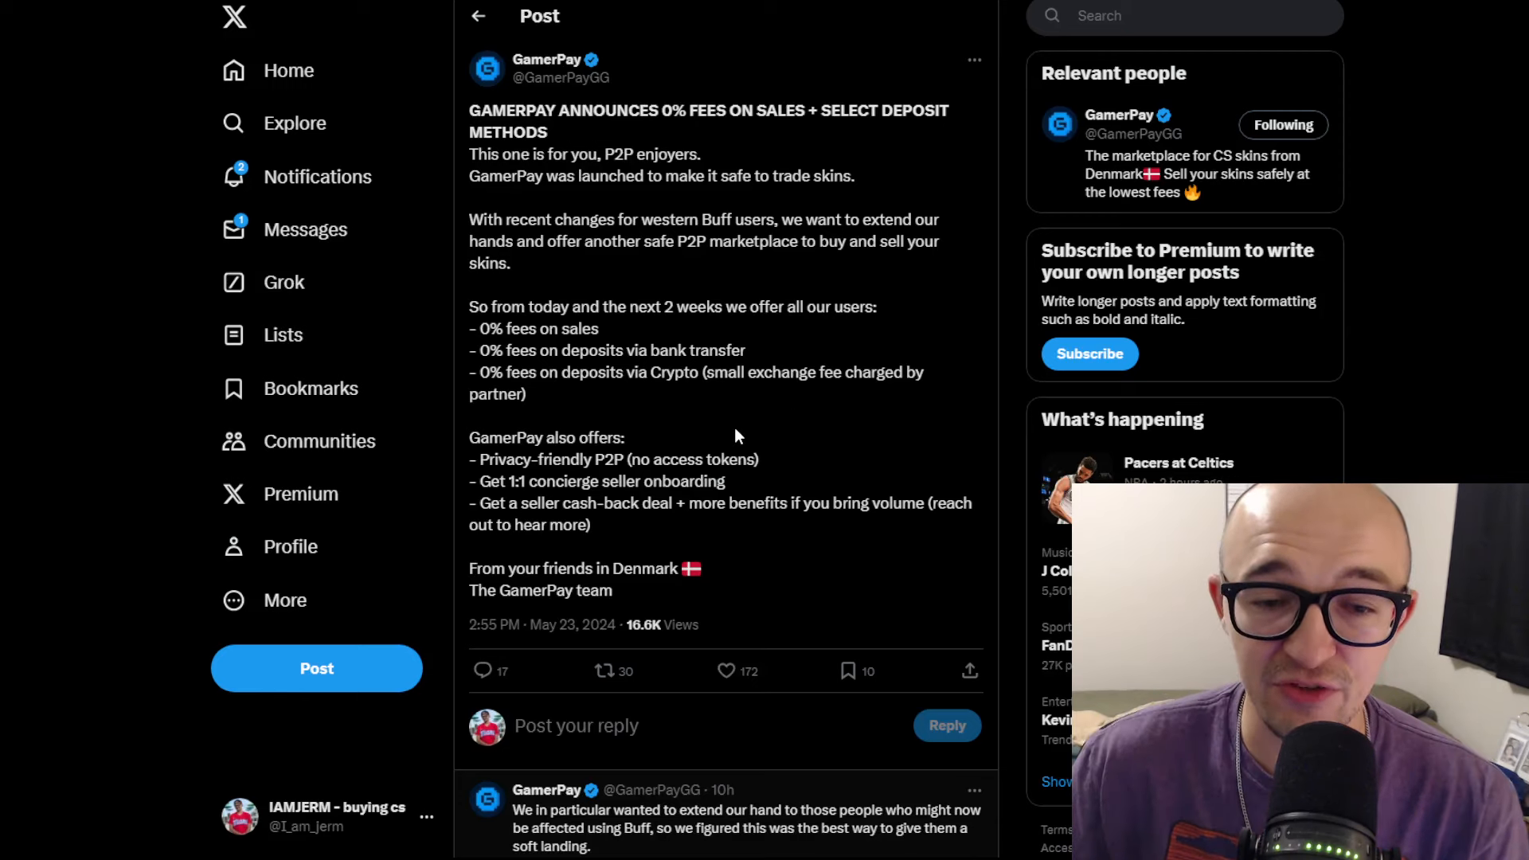